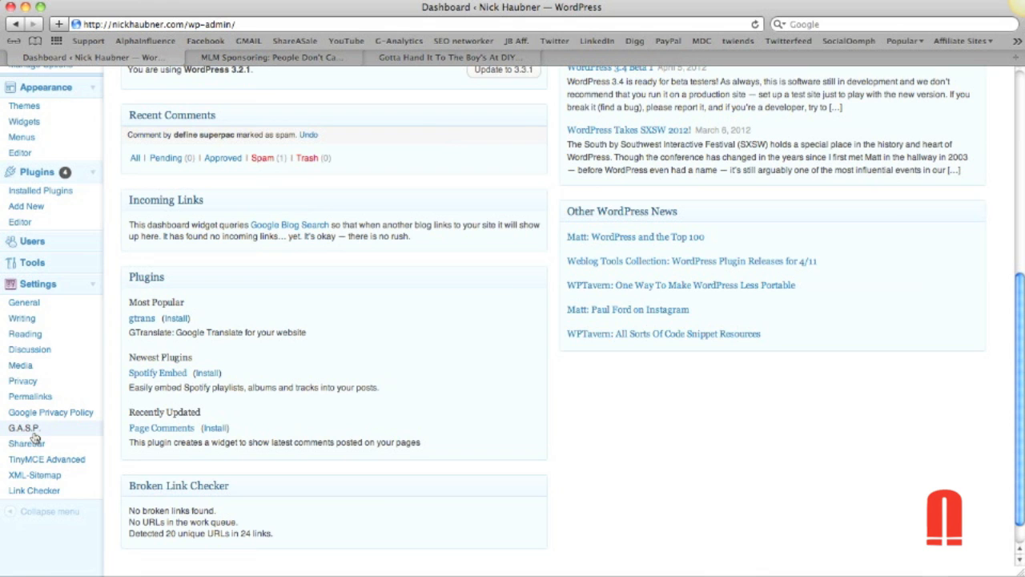
# Tick the 'Confirm you are NOT a spammer' box on the MLM Sponsoring post's reply form.
pyautogui.click(272, 58)
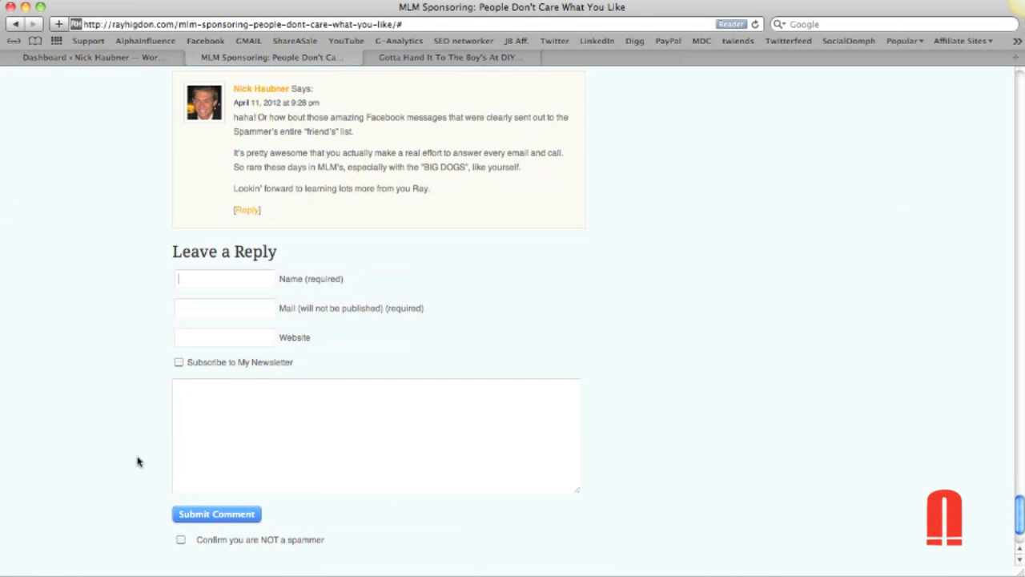
pyautogui.moveTo(179, 548)
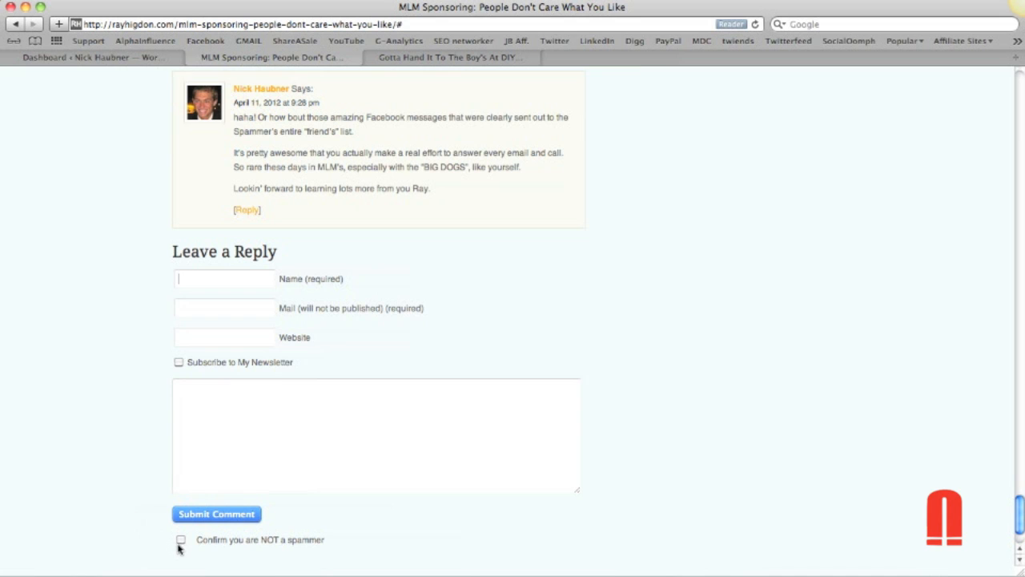
pyautogui.moveTo(163, 546)
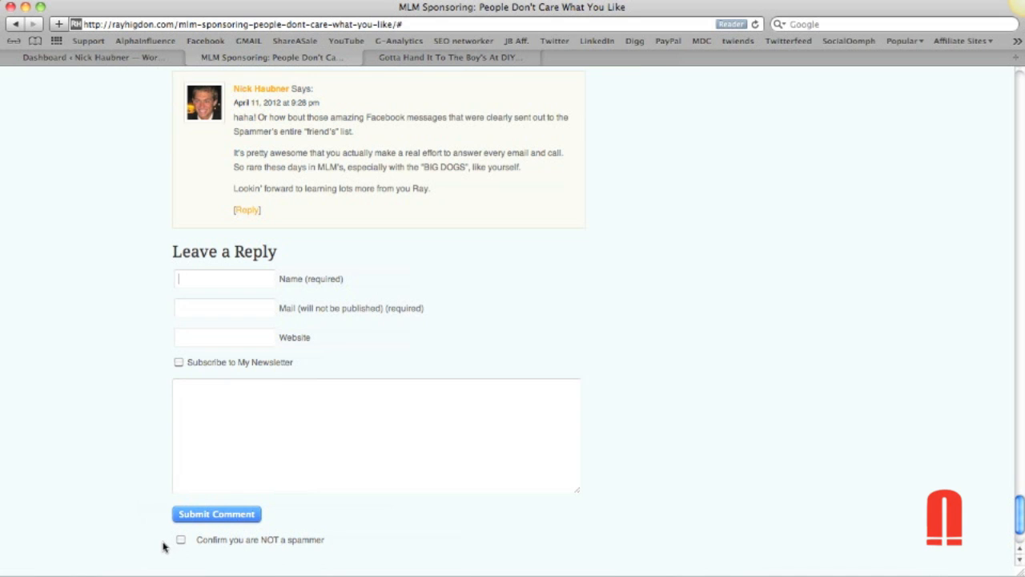
pyautogui.moveTo(336, 545)
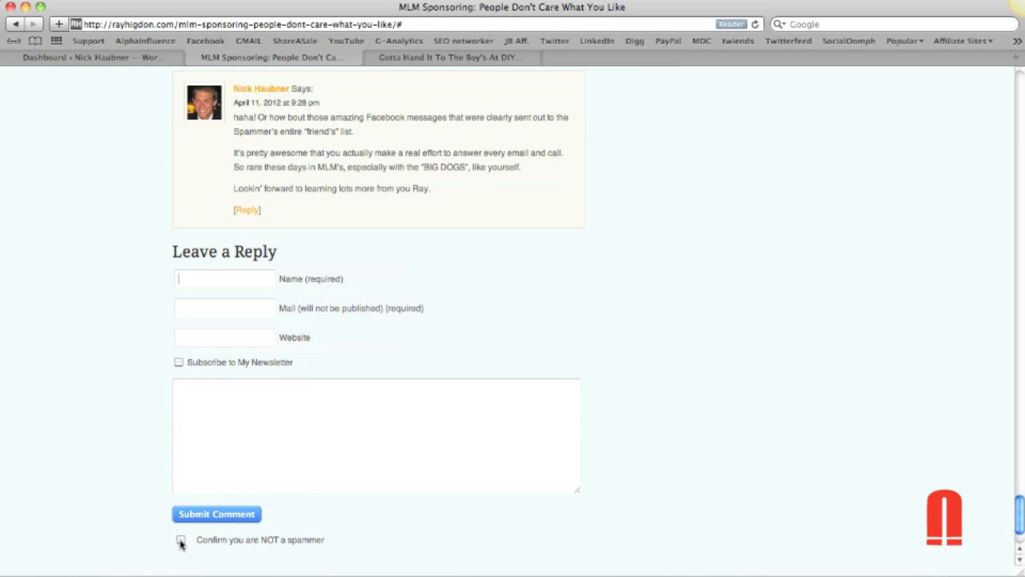
pyautogui.click(180, 540)
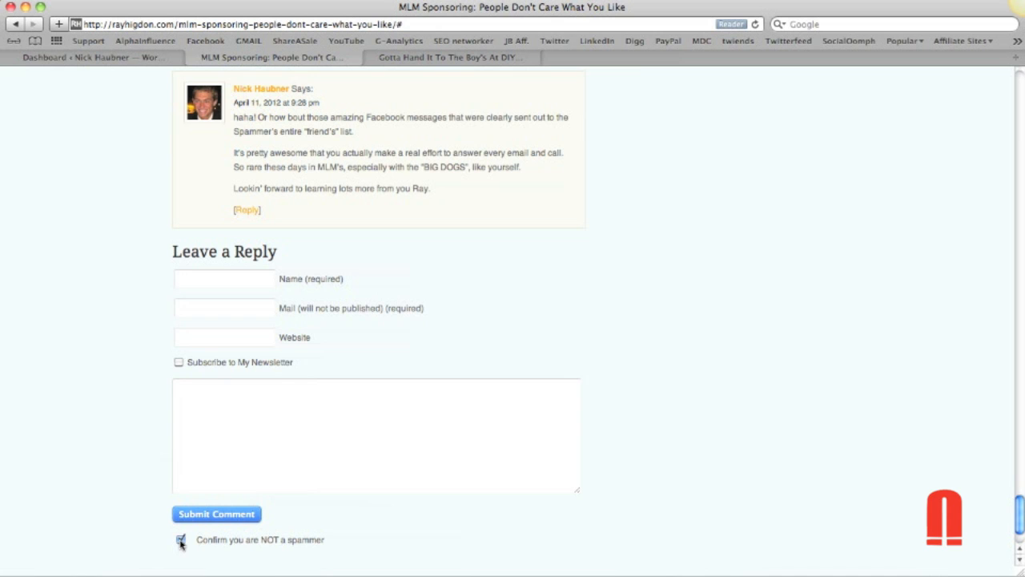
pyautogui.click(180, 538)
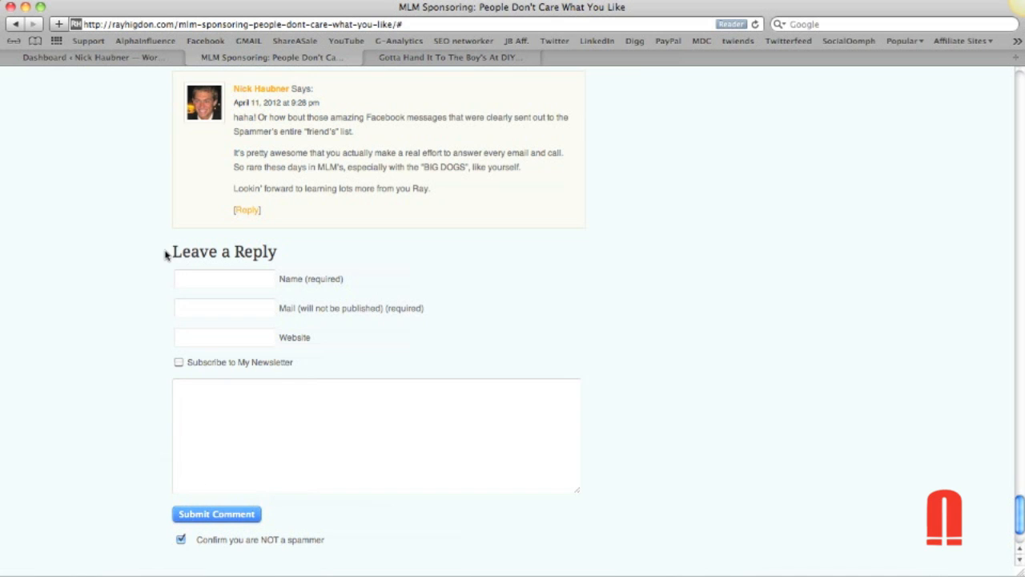
pyautogui.moveTo(394, 179)
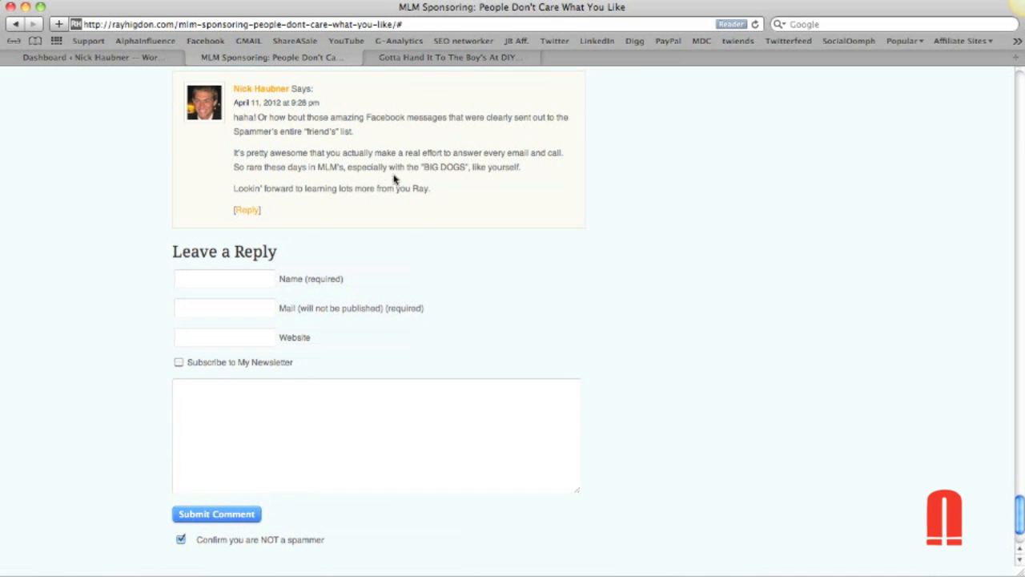
pyautogui.moveTo(84, 55)
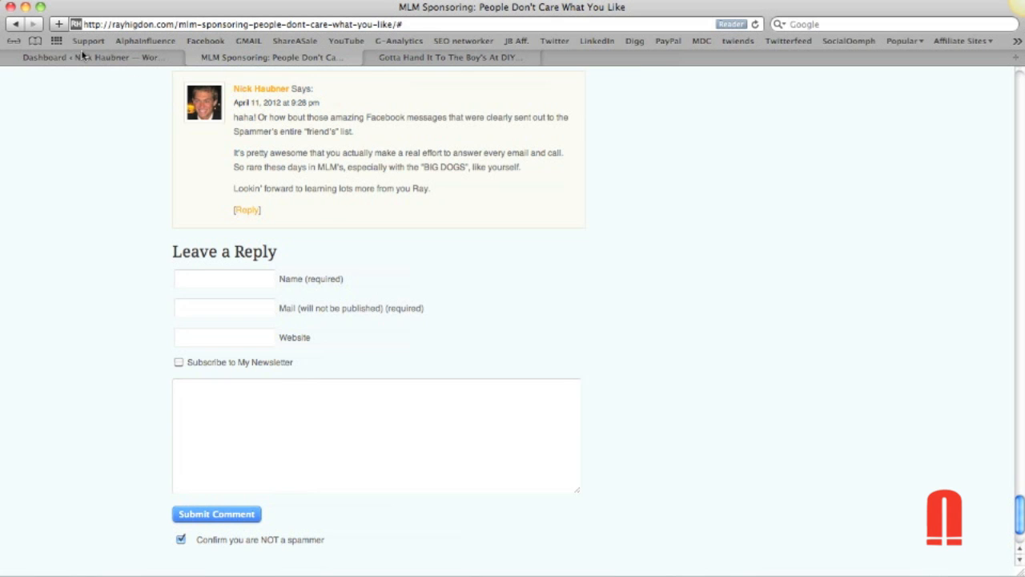
# From the dashboard, go to Settings > G.A.S.P. to show the Growmap Anti Spambot options.
pyautogui.click(88, 58)
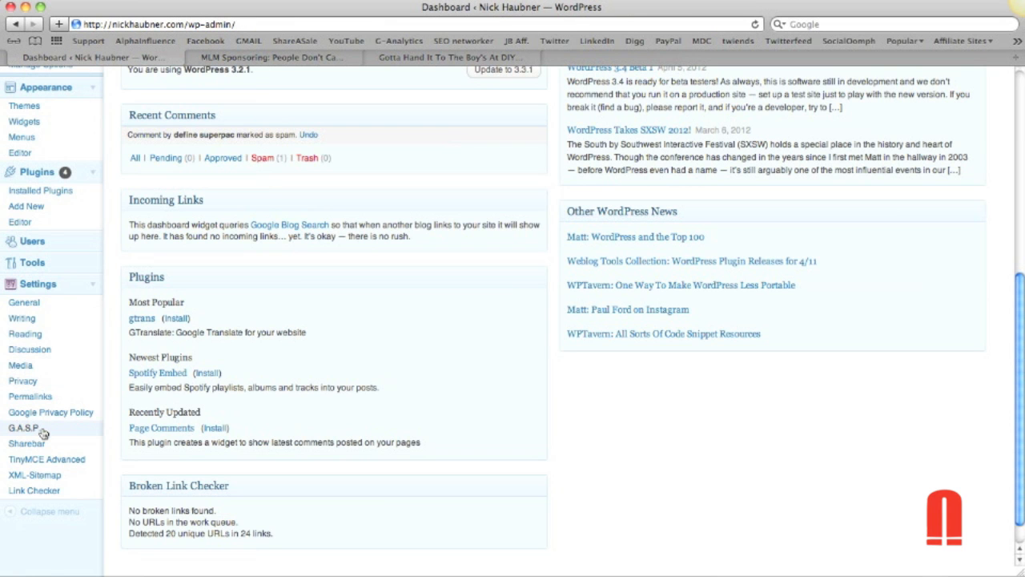
pyautogui.click(22, 428)
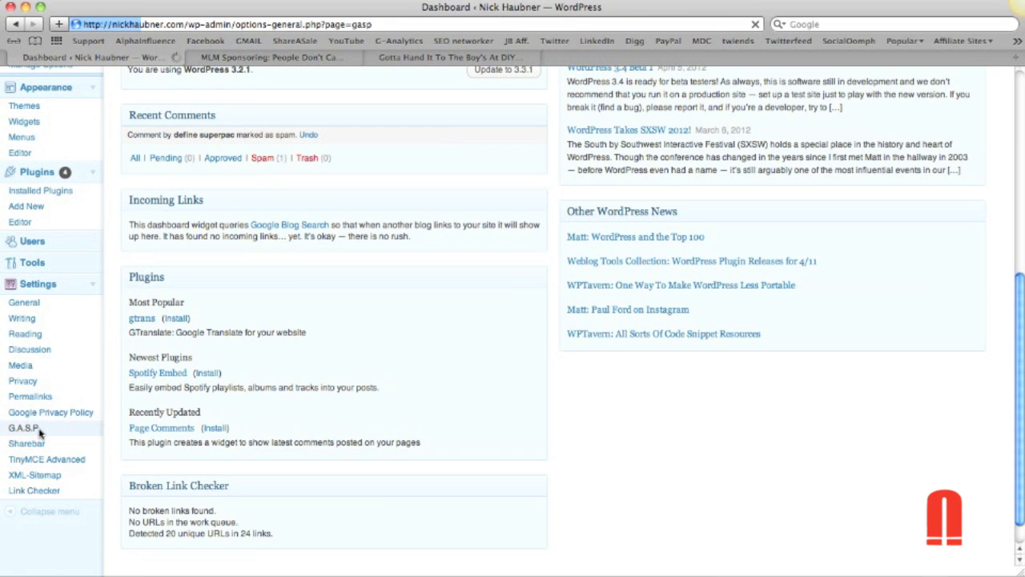
pyautogui.click(22, 426)
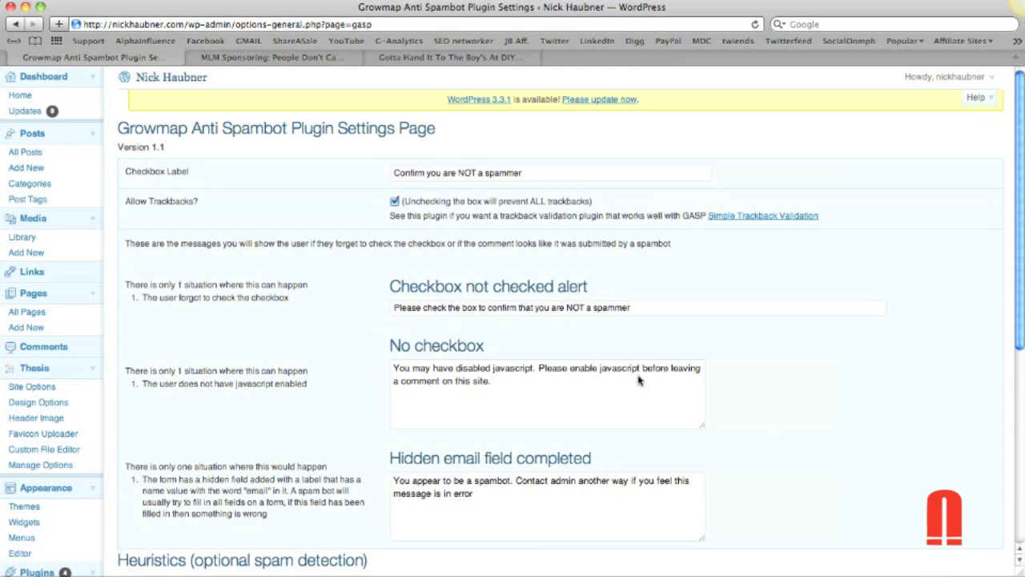
pyautogui.moveTo(379, 202)
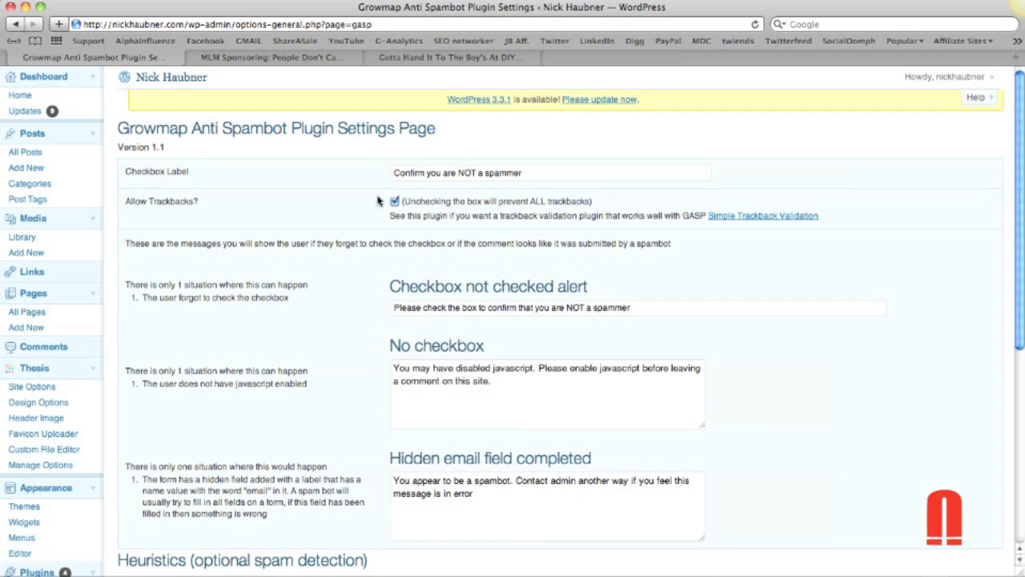
pyautogui.moveTo(548, 189)
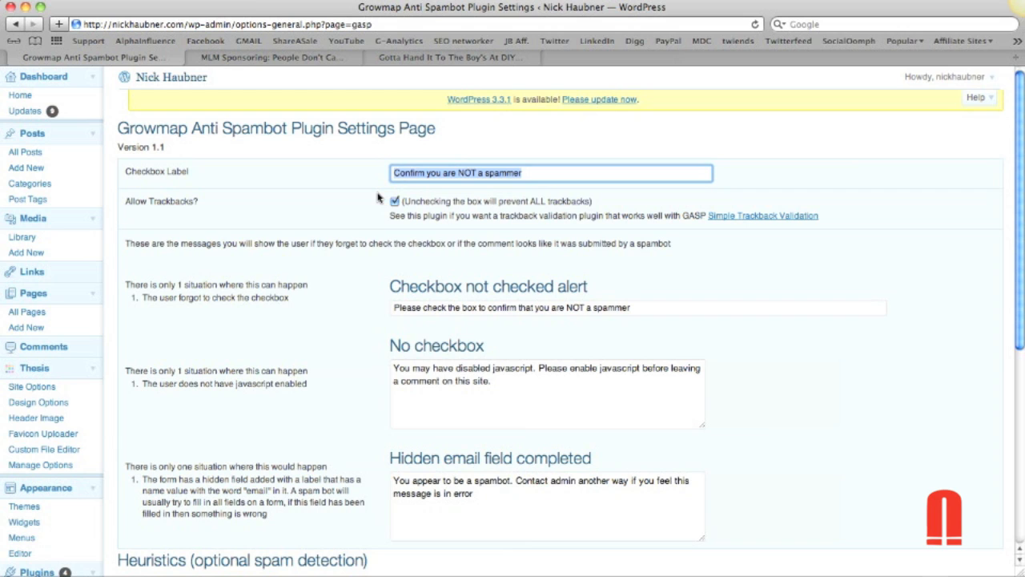
pyautogui.moveTo(304, 185)
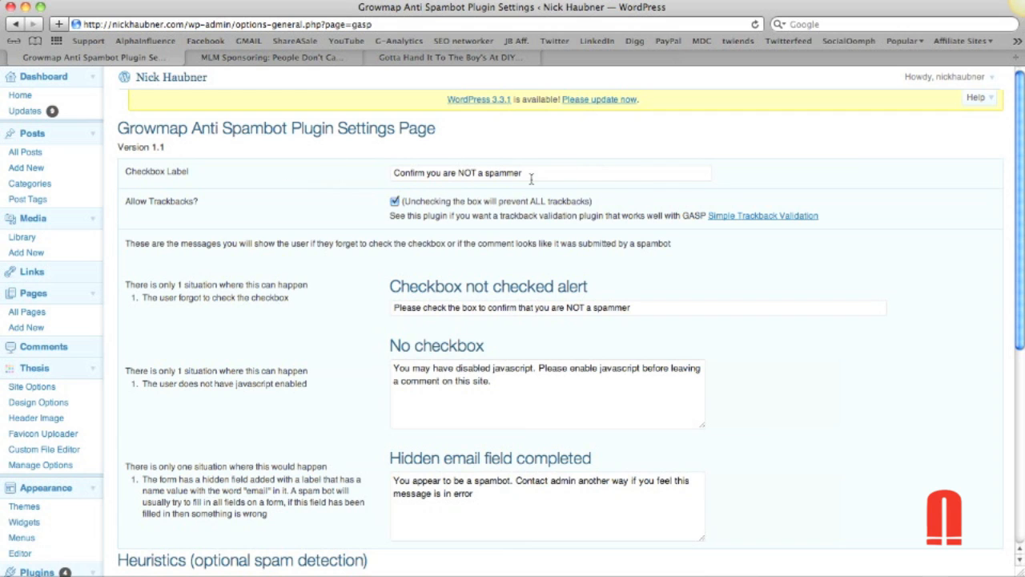
pyautogui.moveTo(372, 173)
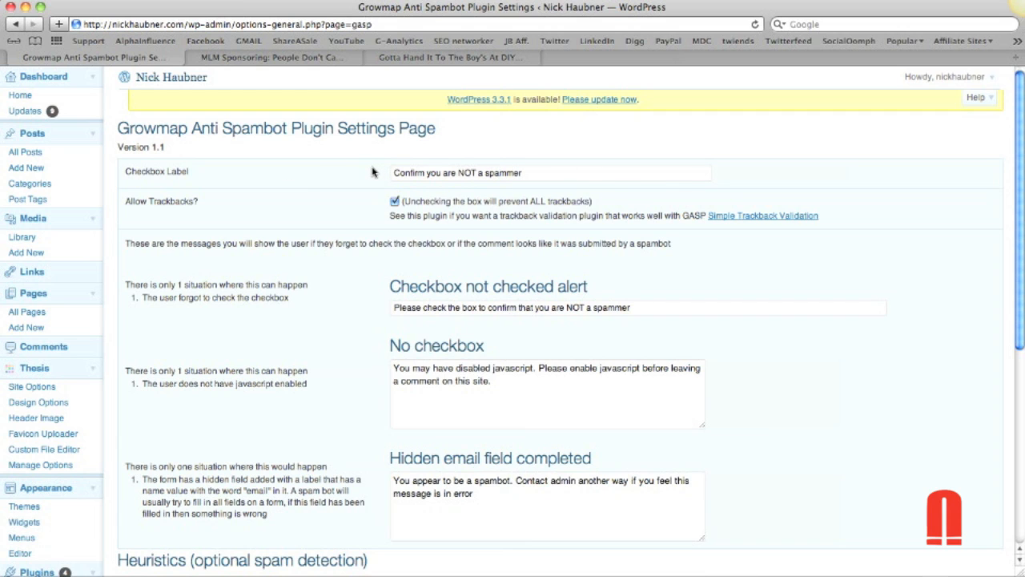
pyautogui.moveTo(384, 191)
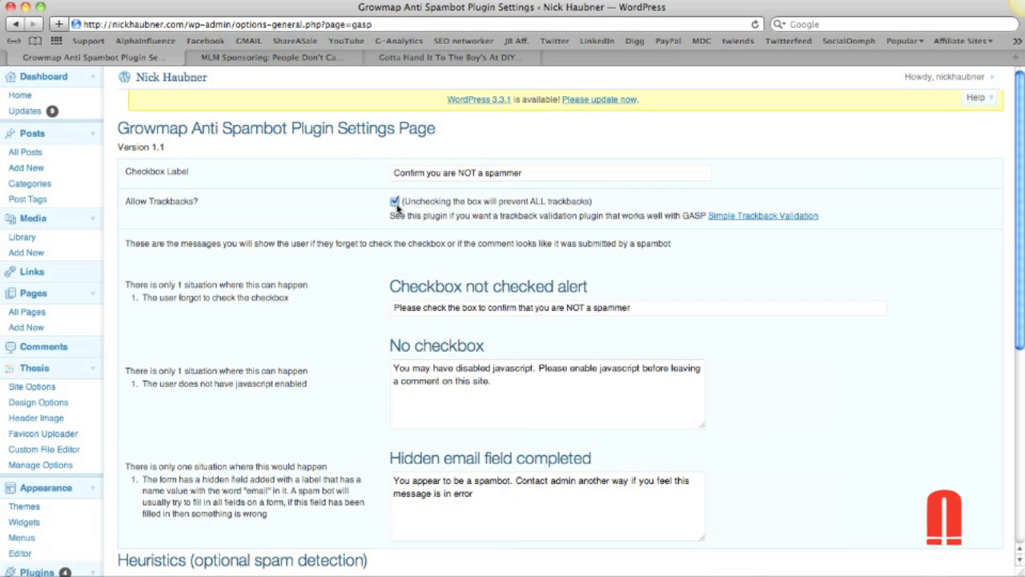
pyautogui.moveTo(227, 151)
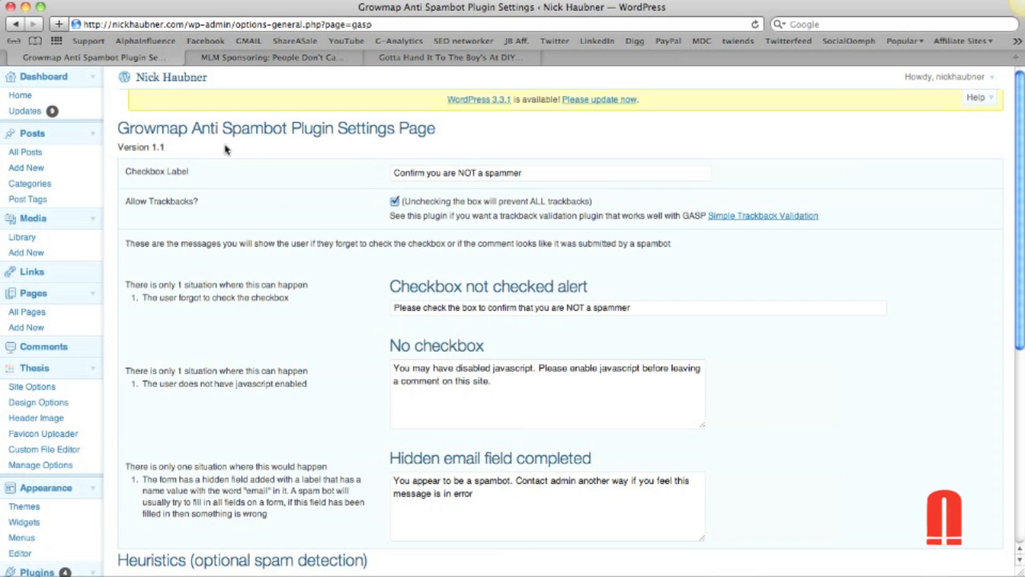
pyautogui.moveTo(259, 164)
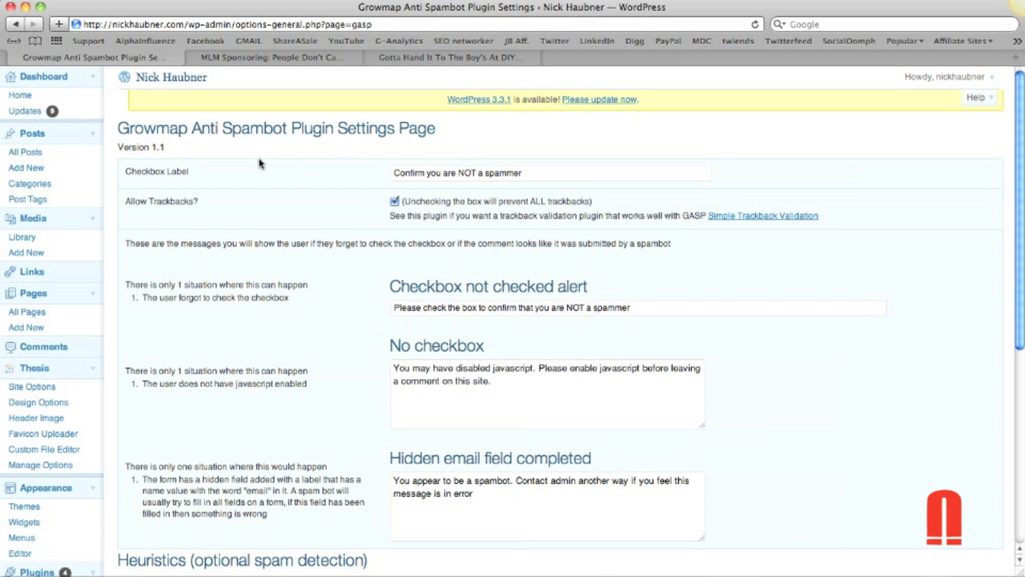
# Choose Sharebar under Settings in the dashboard sidebar.
pyautogui.scroll(-3)
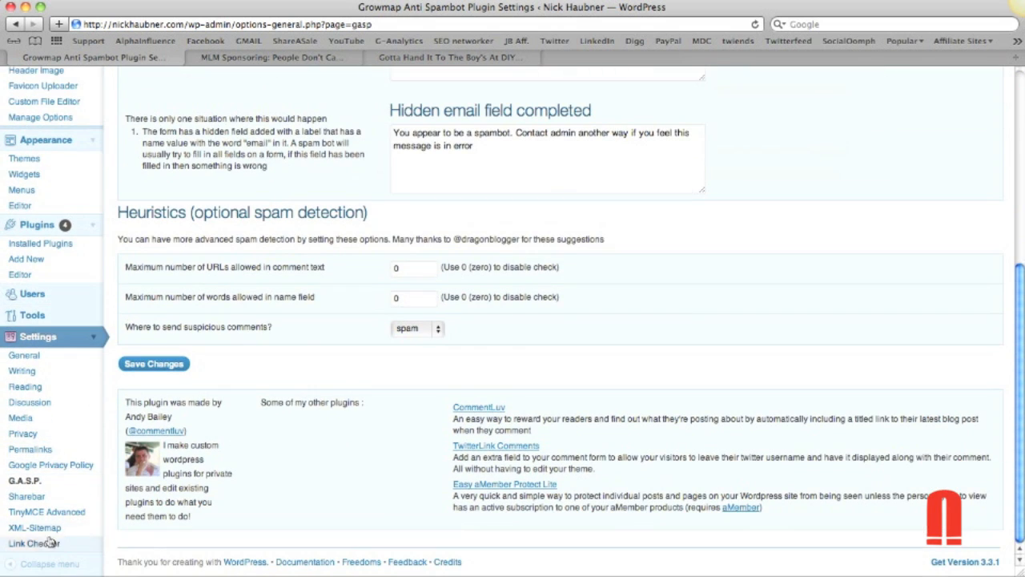
pyautogui.click(34, 543)
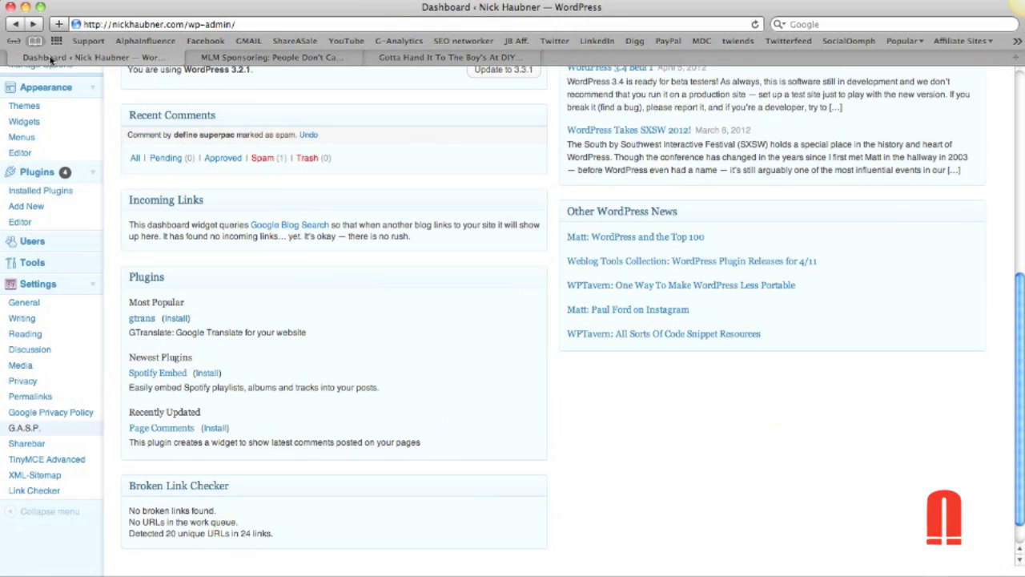
pyautogui.scroll(-3)
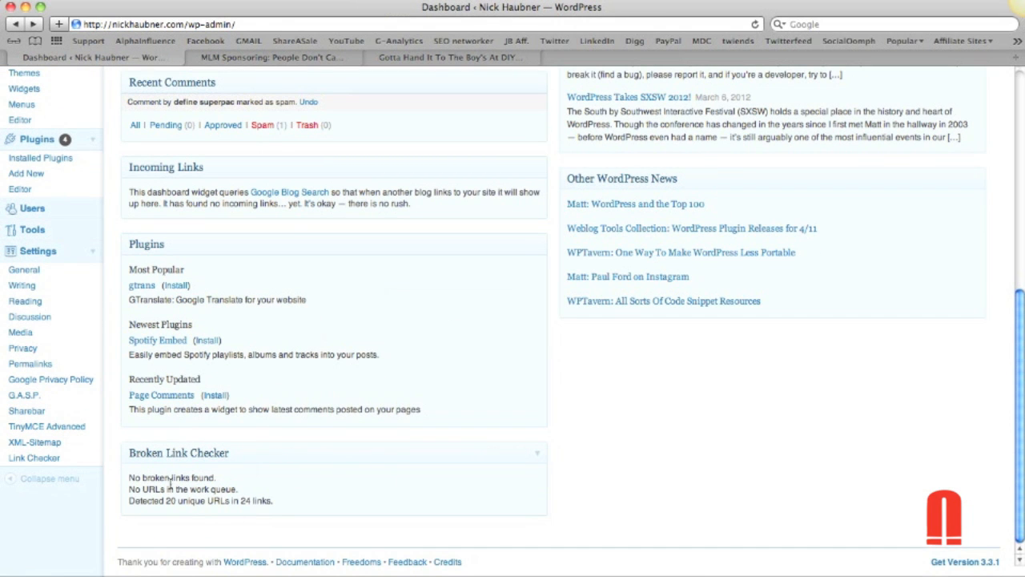
pyautogui.moveTo(247, 497)
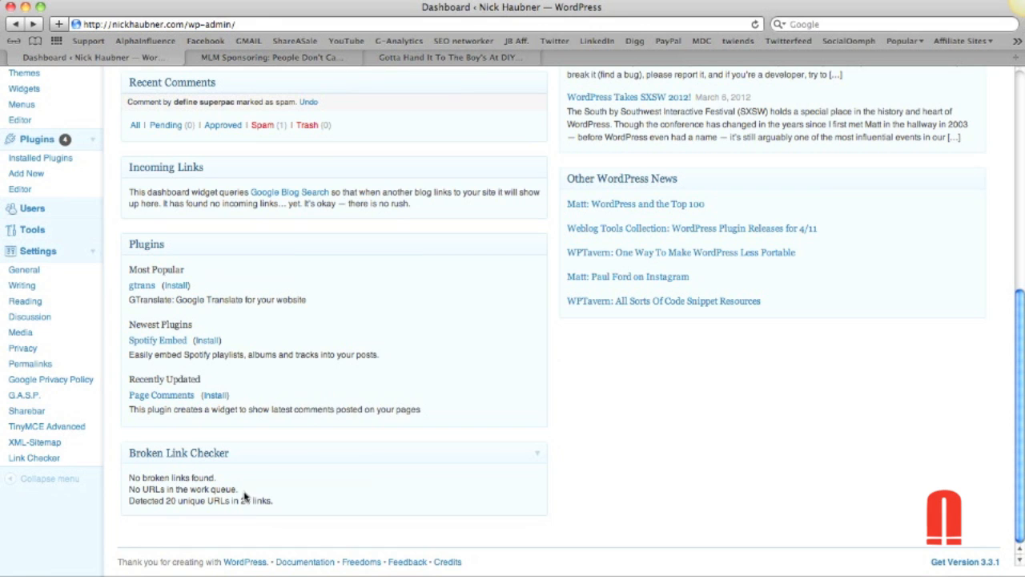
pyautogui.moveTo(238, 500)
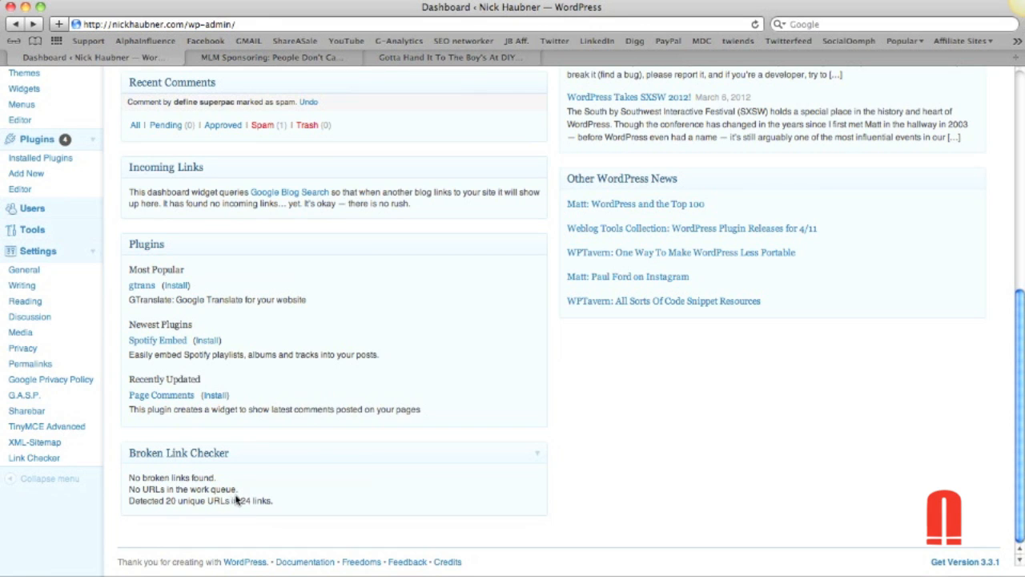
pyautogui.moveTo(221, 487)
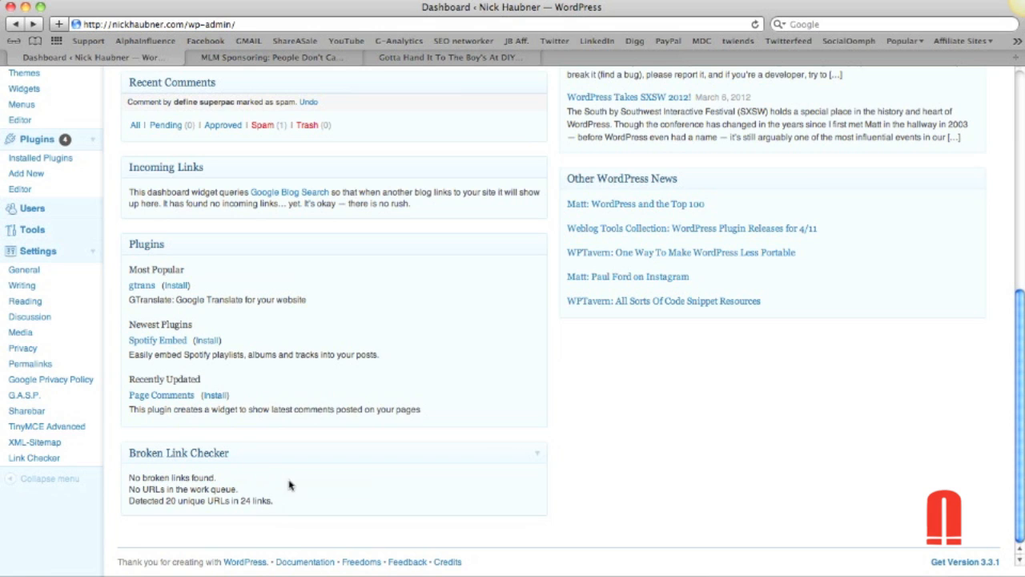
pyautogui.moveTo(606, 445)
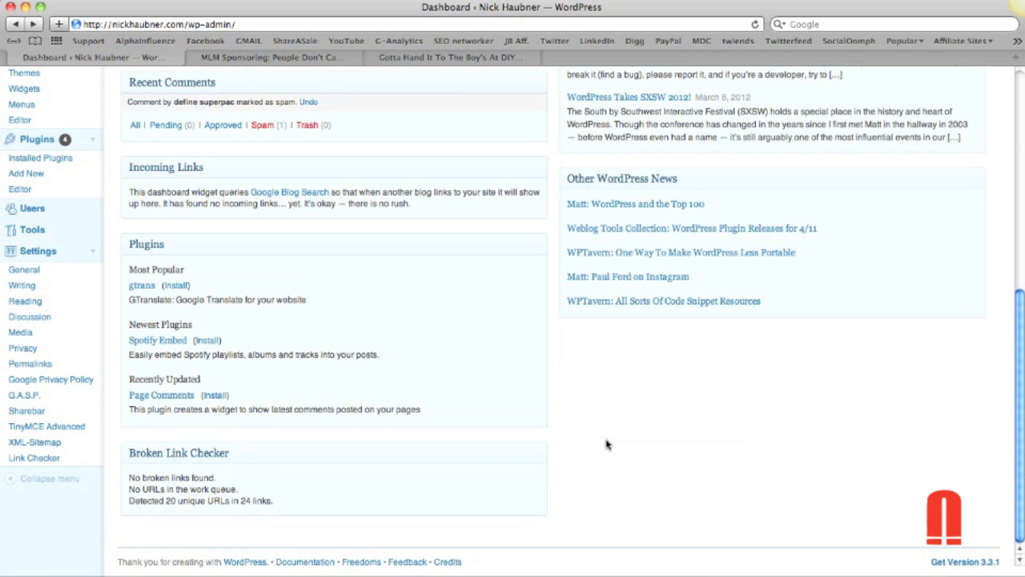
pyautogui.moveTo(583, 416)
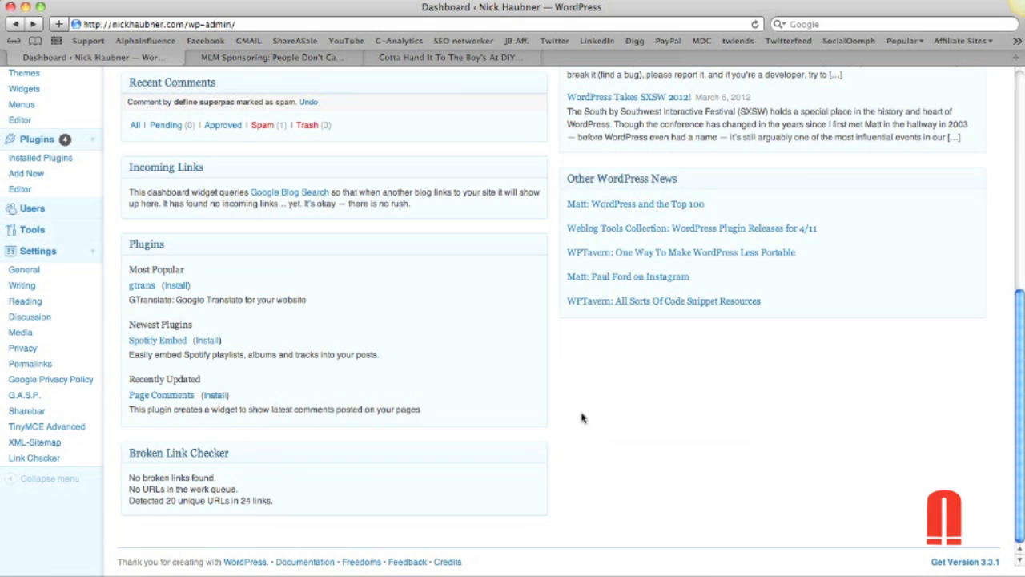
pyautogui.moveTo(551, 407)
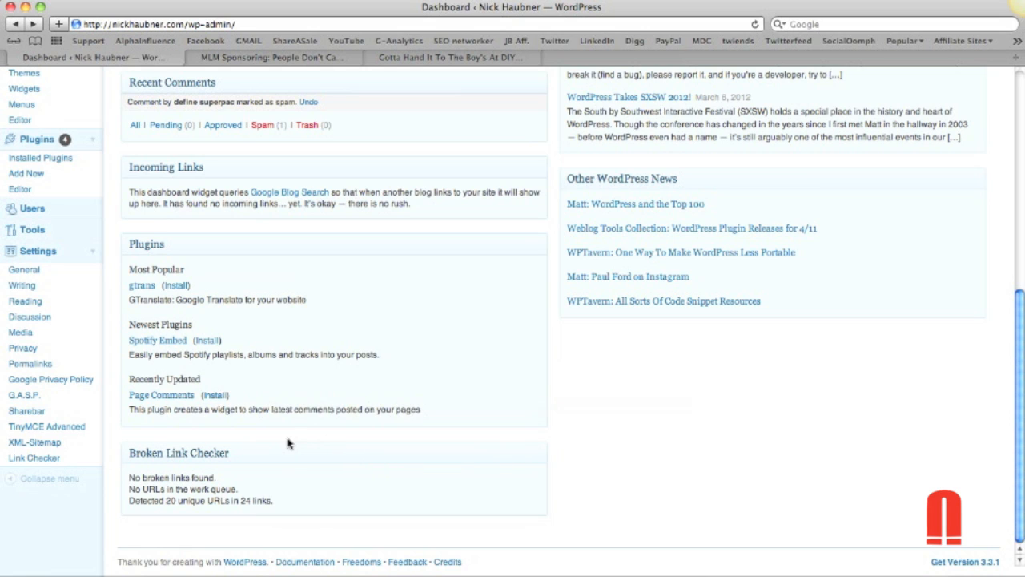
pyautogui.moveTo(631, 433)
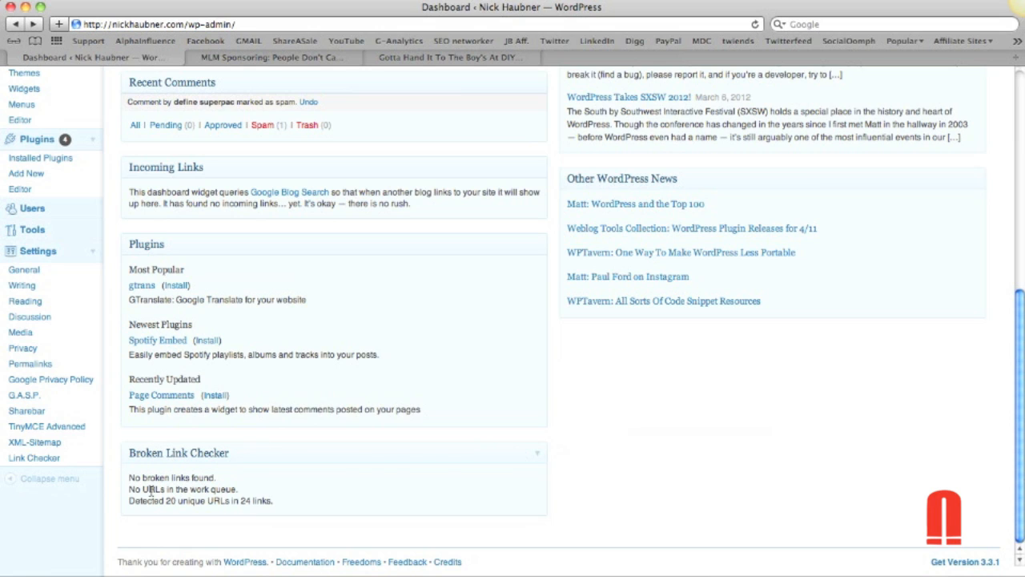
pyautogui.moveTo(128, 481)
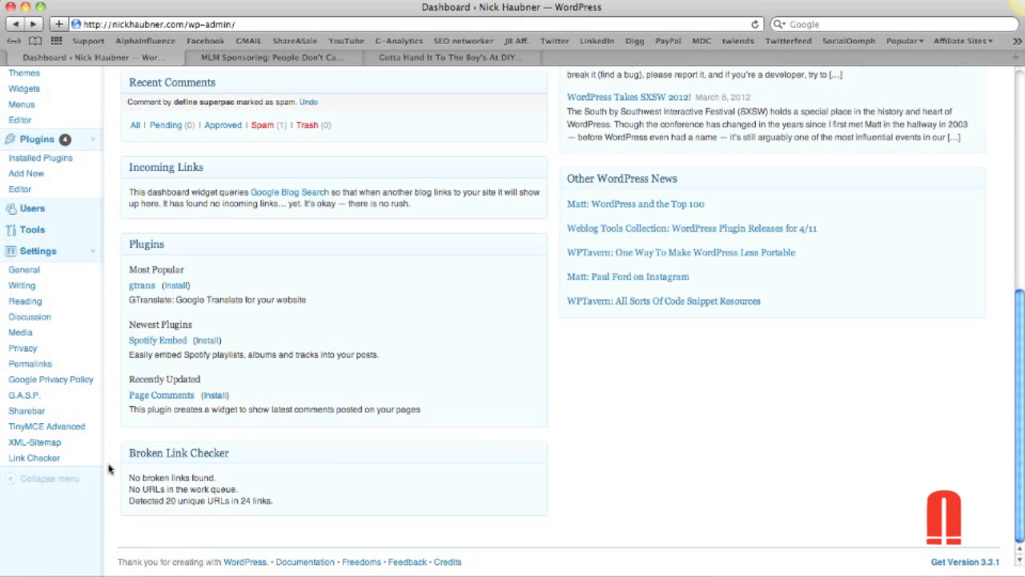
pyautogui.moveTo(26, 410)
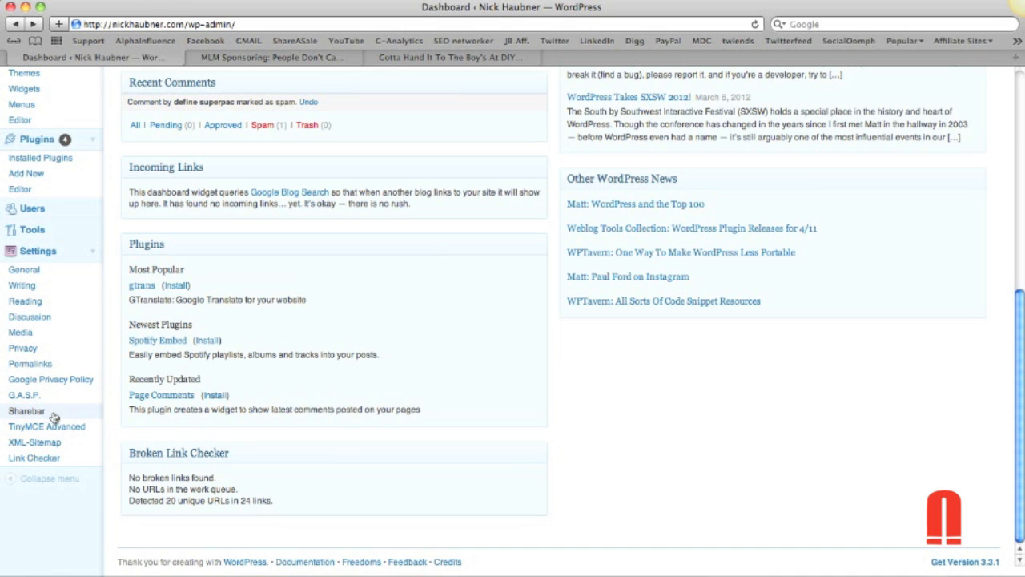
pyautogui.moveTo(43, 415)
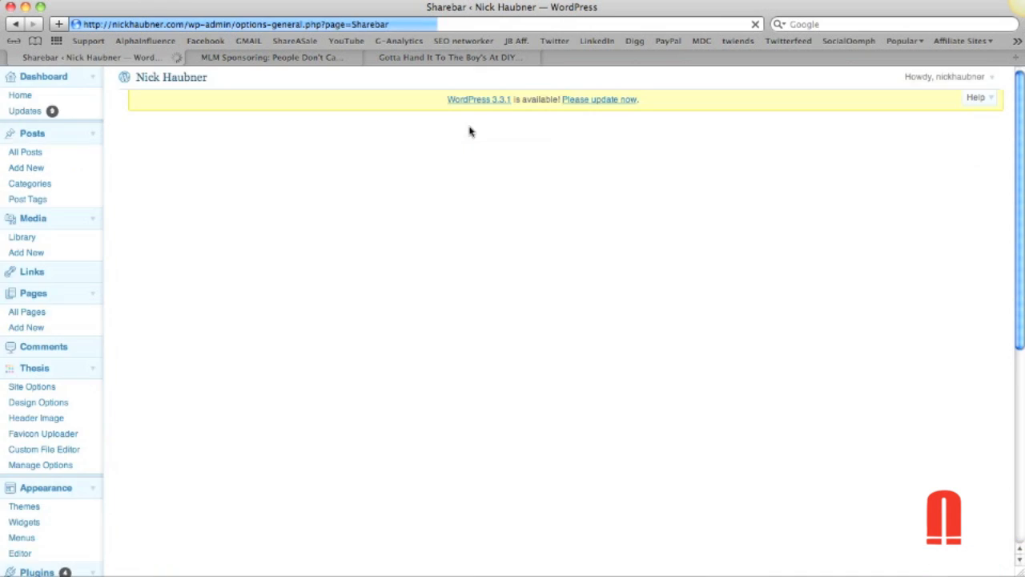
# View the vertical share bar with Like, Tweet and +1 counts beside the DIY-Themes post.
pyautogui.click(448, 58)
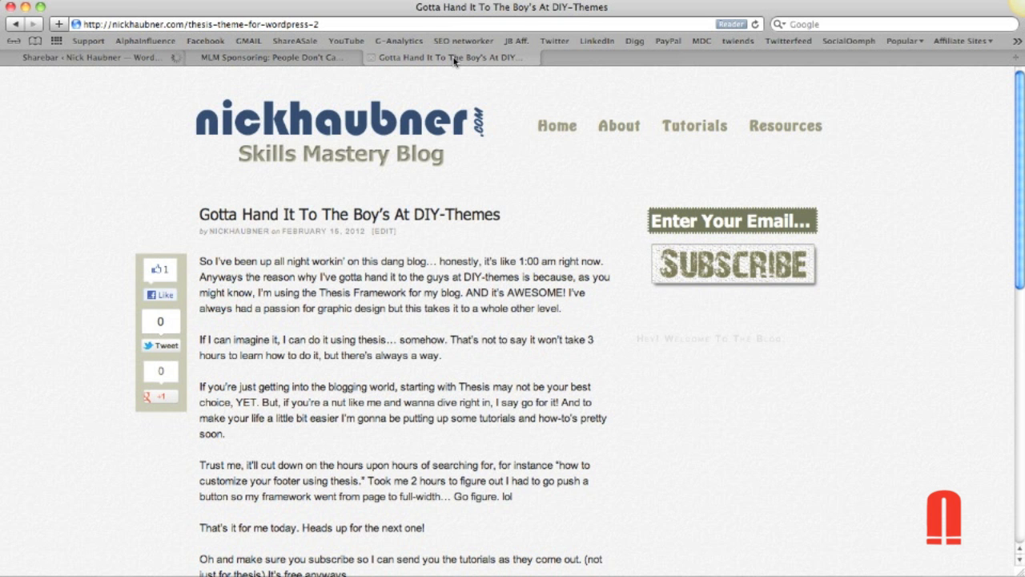
pyautogui.moveTo(112, 273)
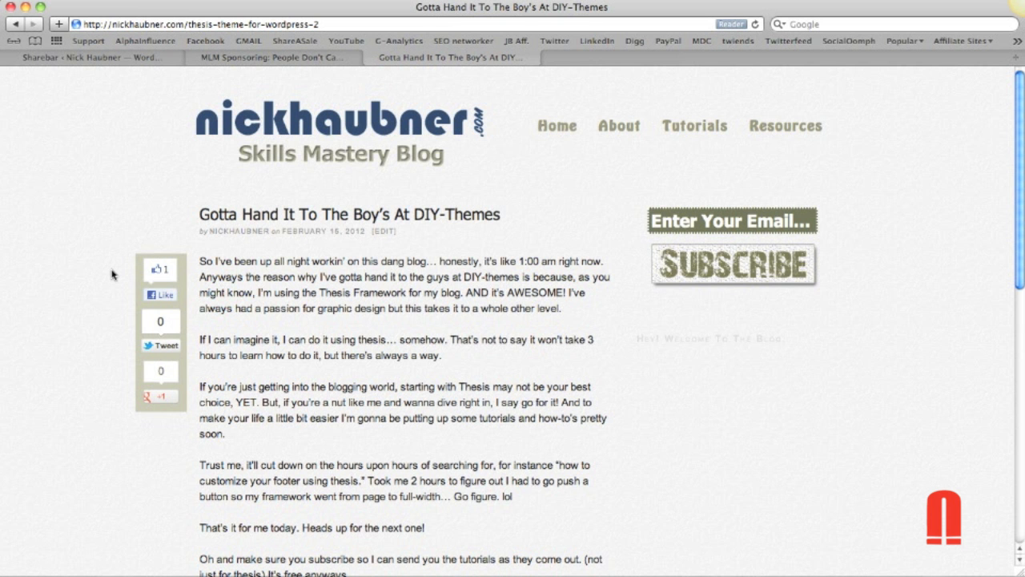
pyautogui.scroll(-3)
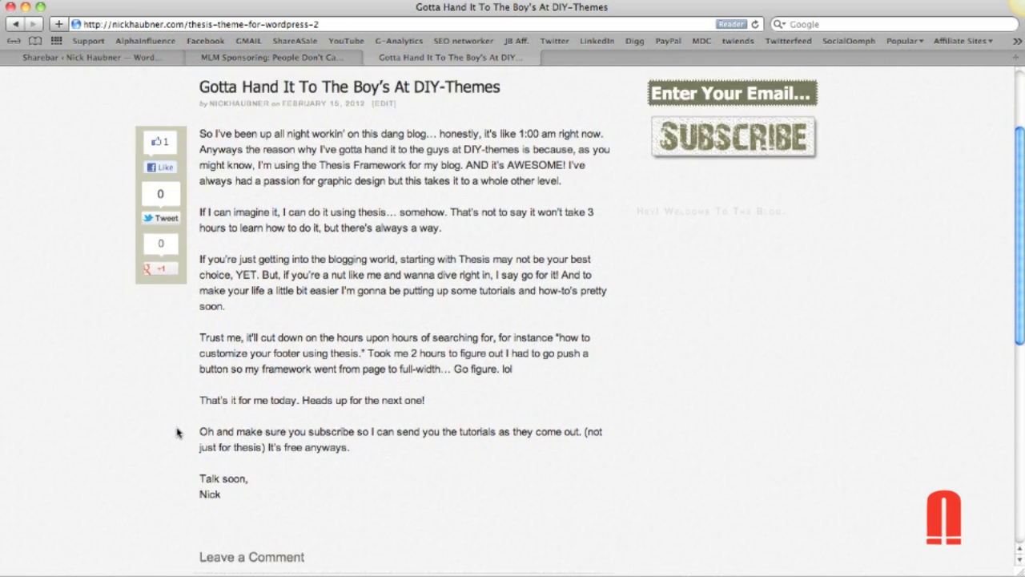
pyautogui.scroll(-3)
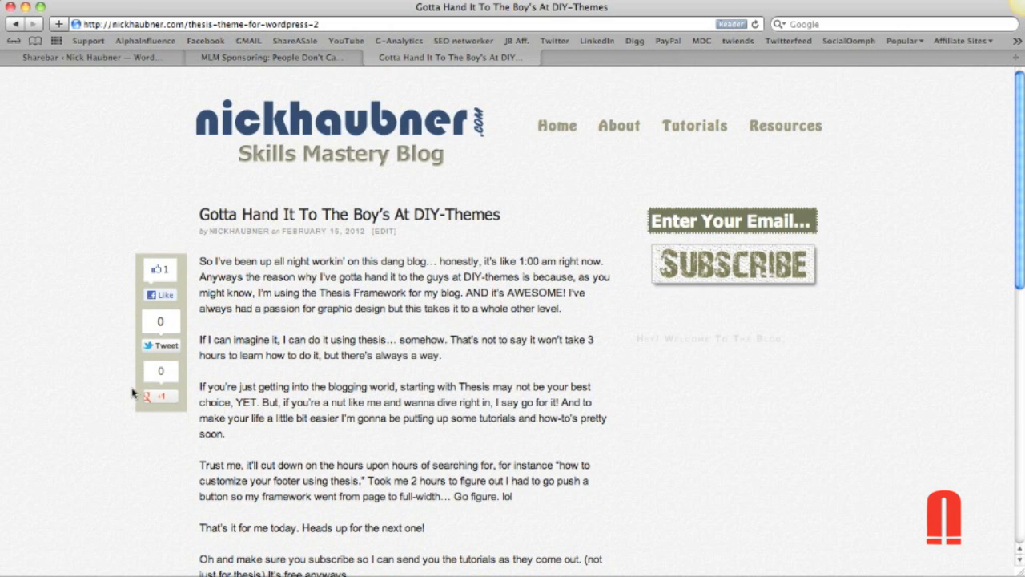
pyautogui.moveTo(743, 471)
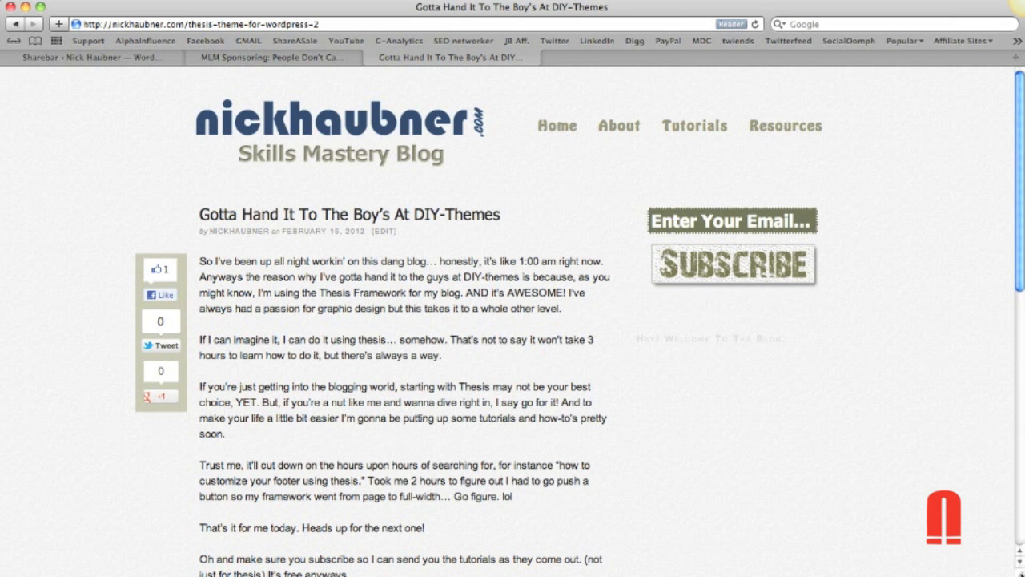
pyautogui.moveTo(673, 364)
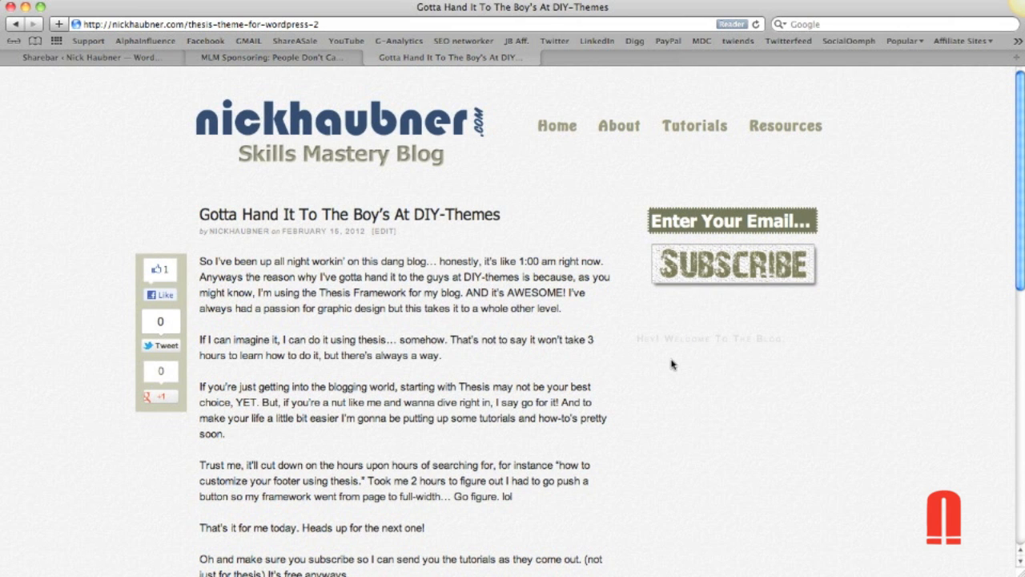
pyautogui.moveTo(91, 214)
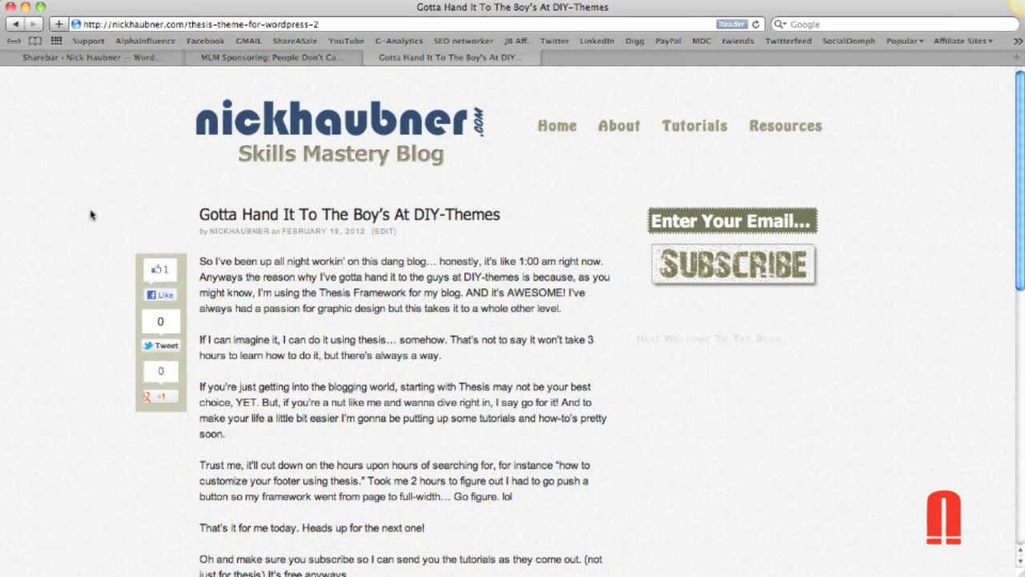
pyautogui.moveTo(104, 275)
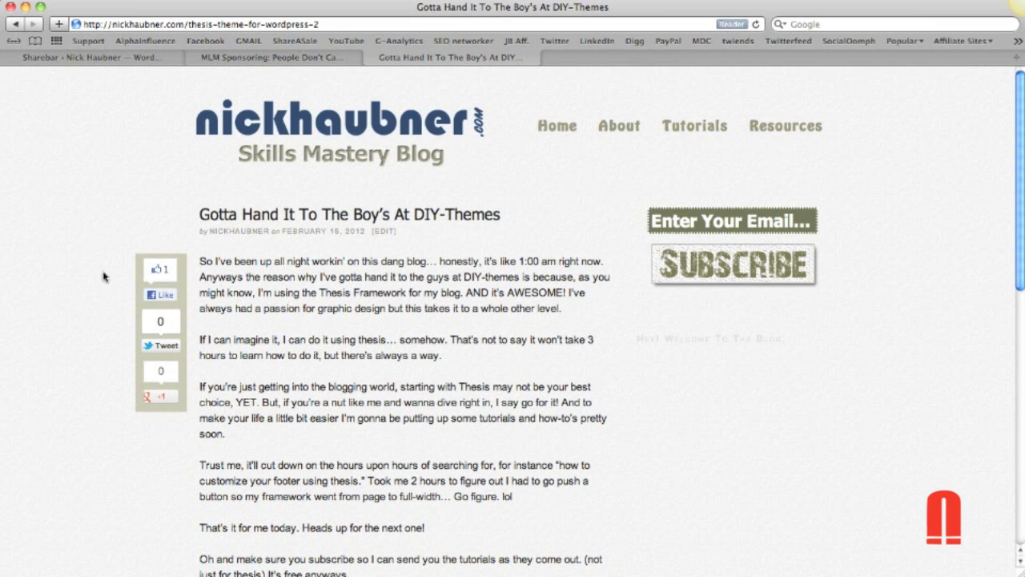
pyautogui.moveTo(269, 247)
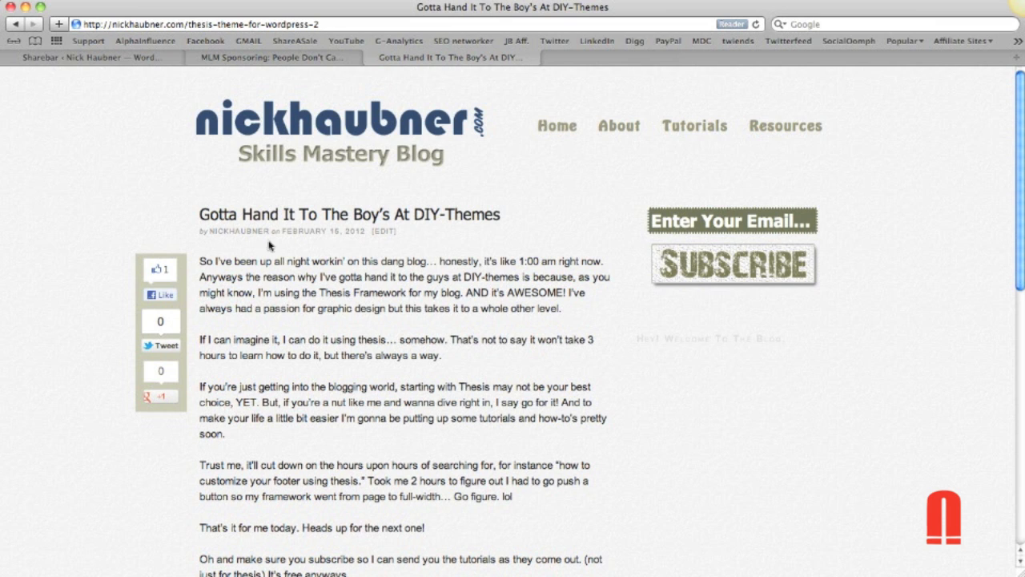
pyautogui.moveTo(109, 73)
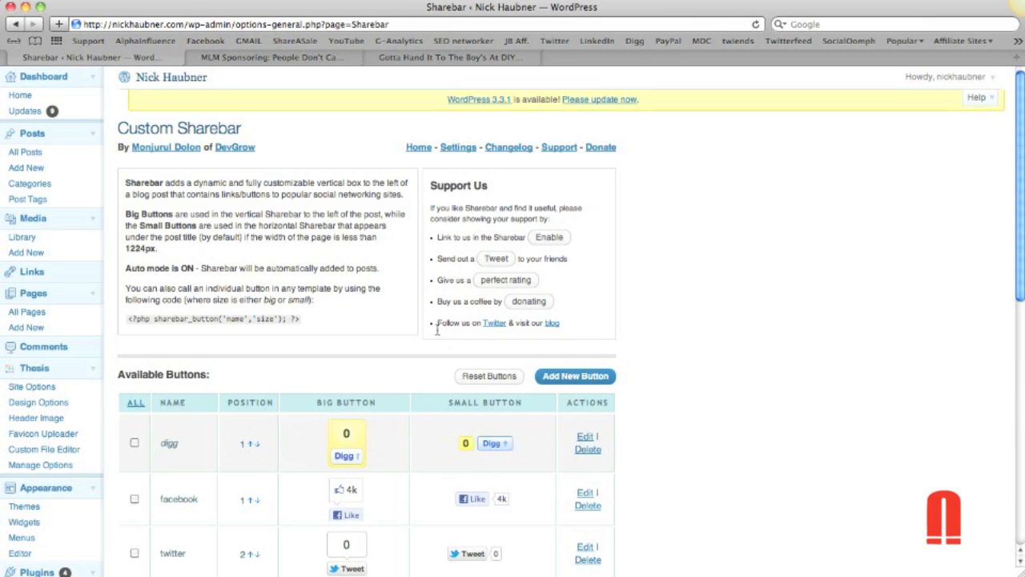
# Show the Sharebar settings with the minimum width value of 1224 px highlighted.
pyautogui.click(458, 147)
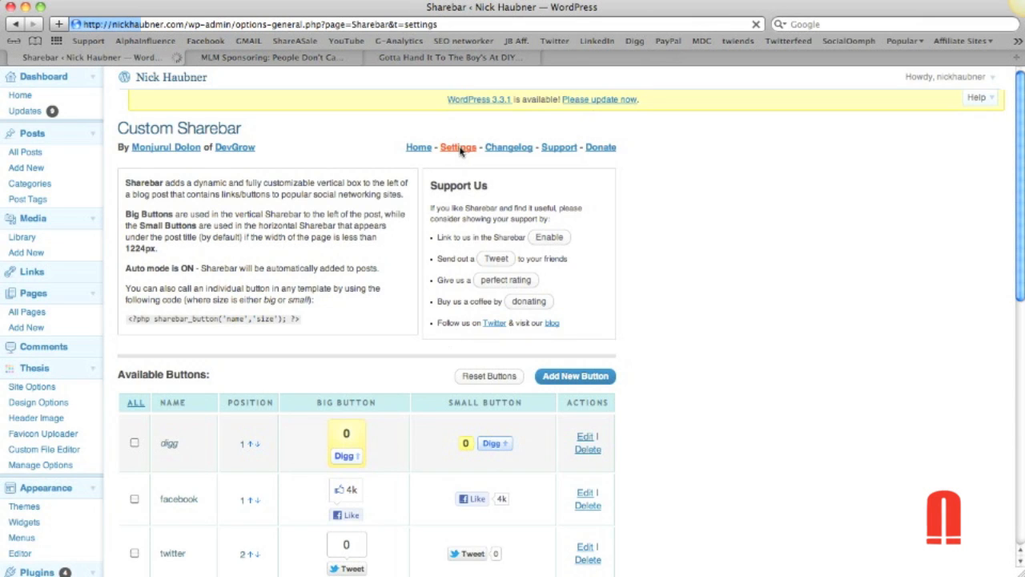
pyautogui.click(458, 147)
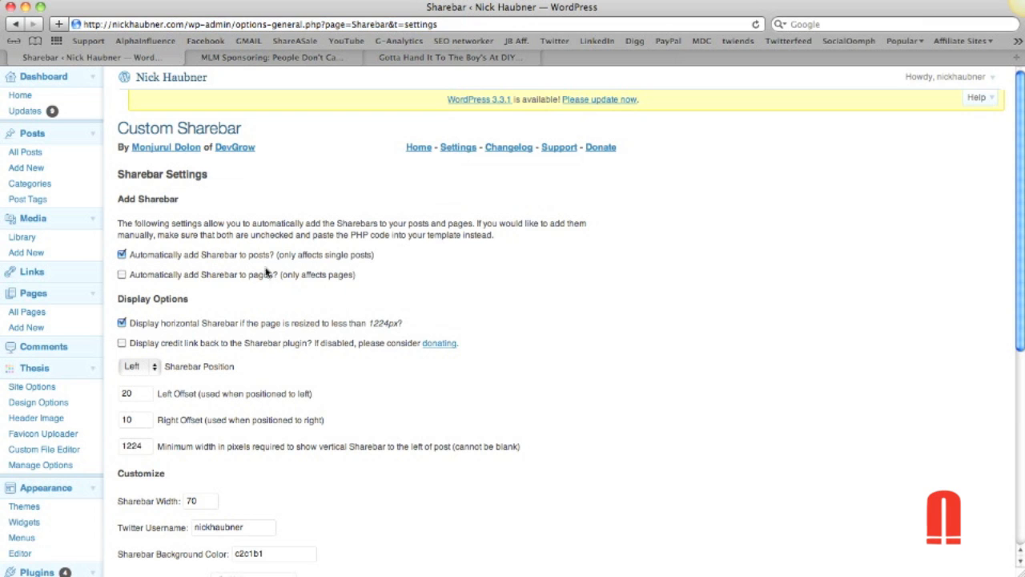
pyautogui.scroll(-3)
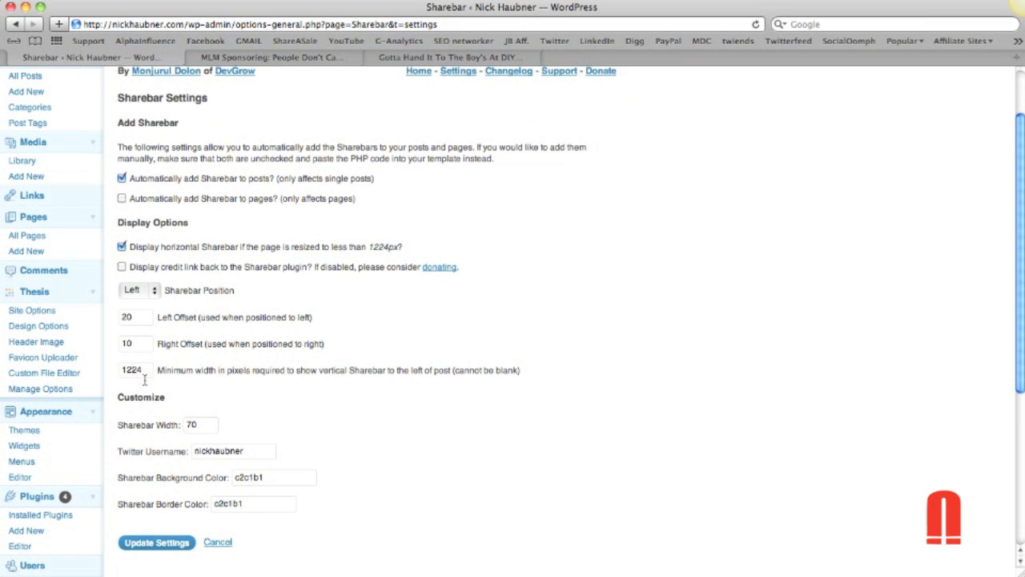
pyautogui.moveTo(320, 384)
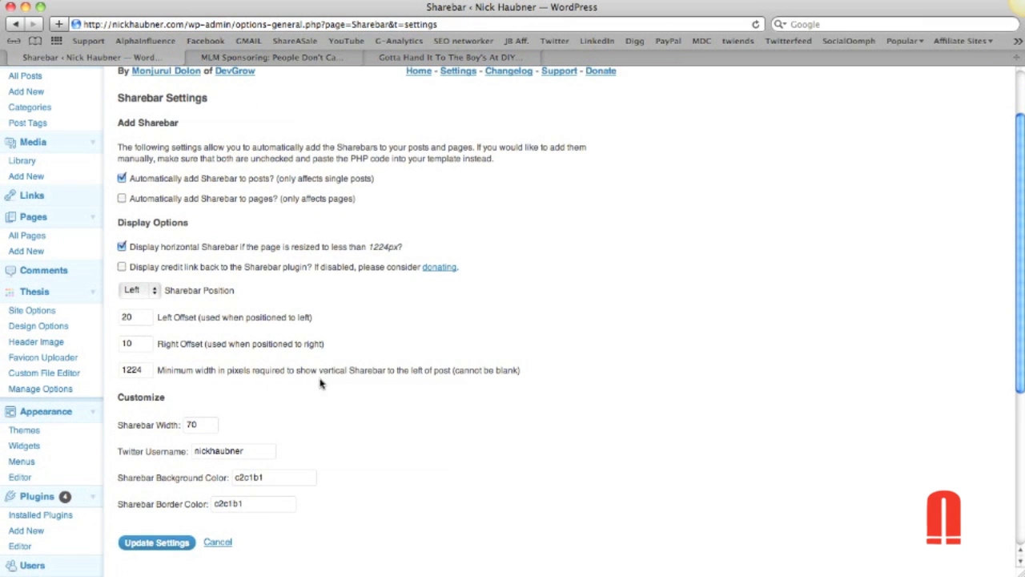
pyautogui.moveTo(479, 388)
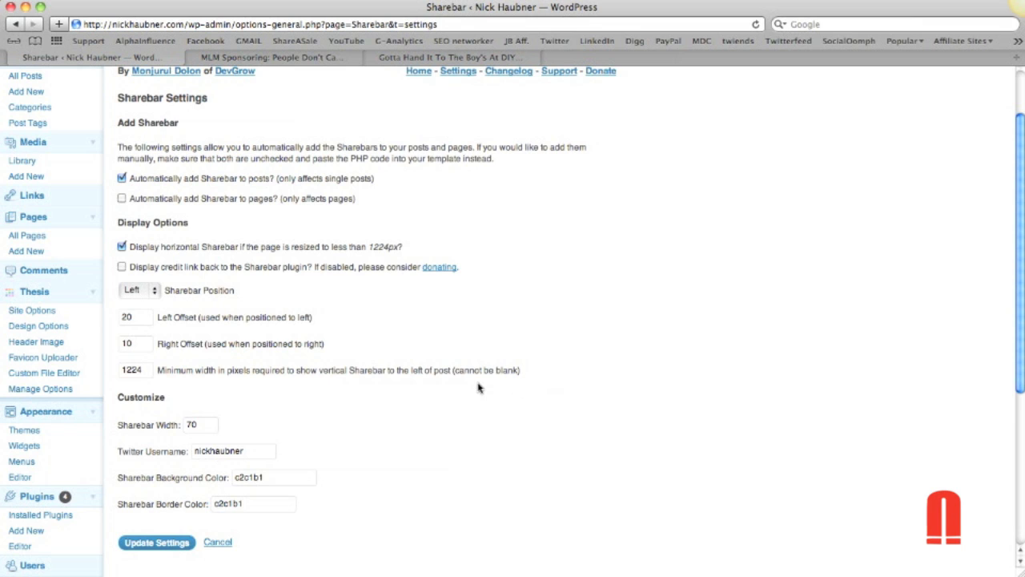
pyautogui.click(134, 369)
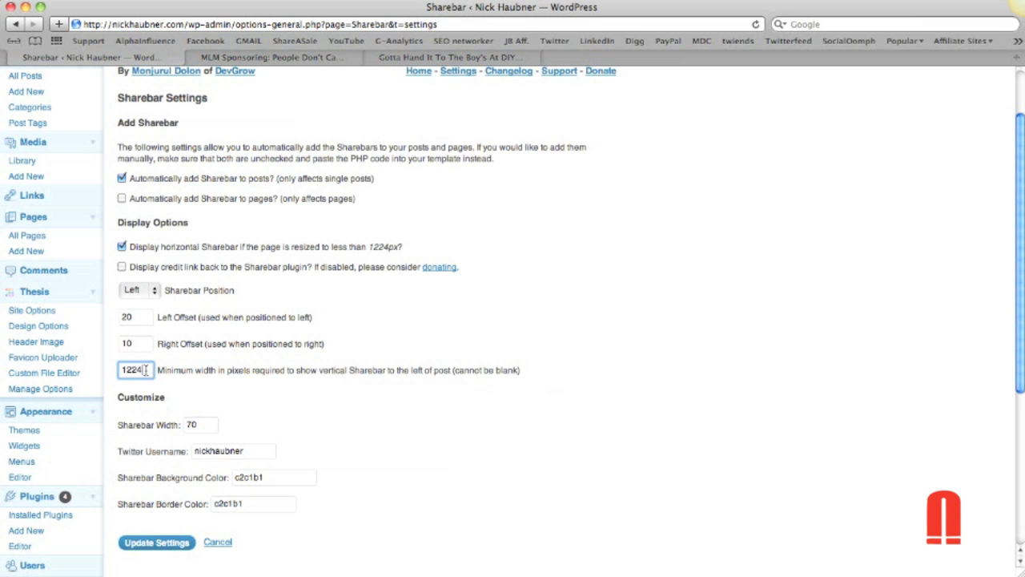
pyautogui.doubleClick(132, 368)
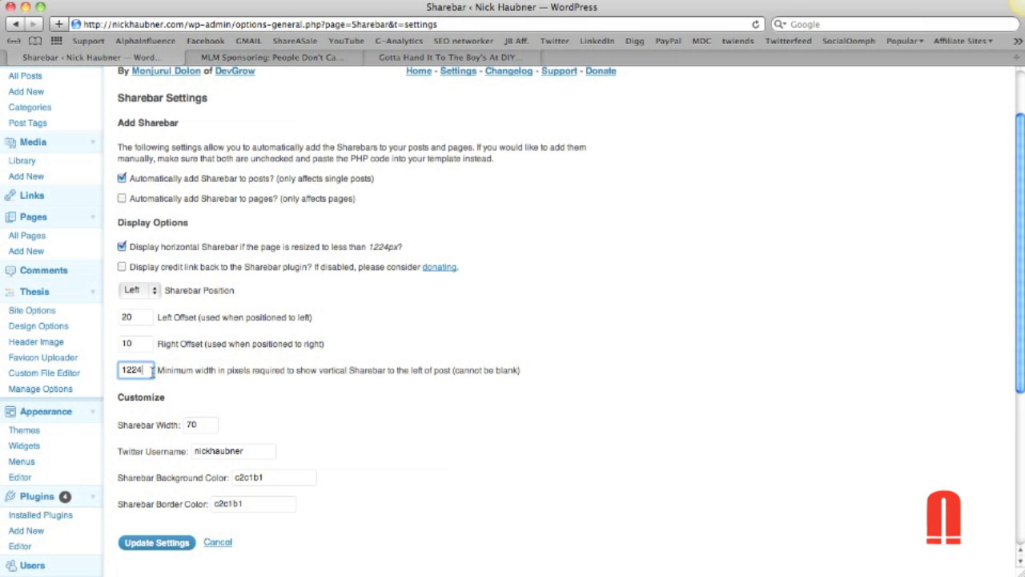
# Highlight the Sharebar width value of 70 px, then return to the MLM Sponsoring post.
pyautogui.click(134, 343)
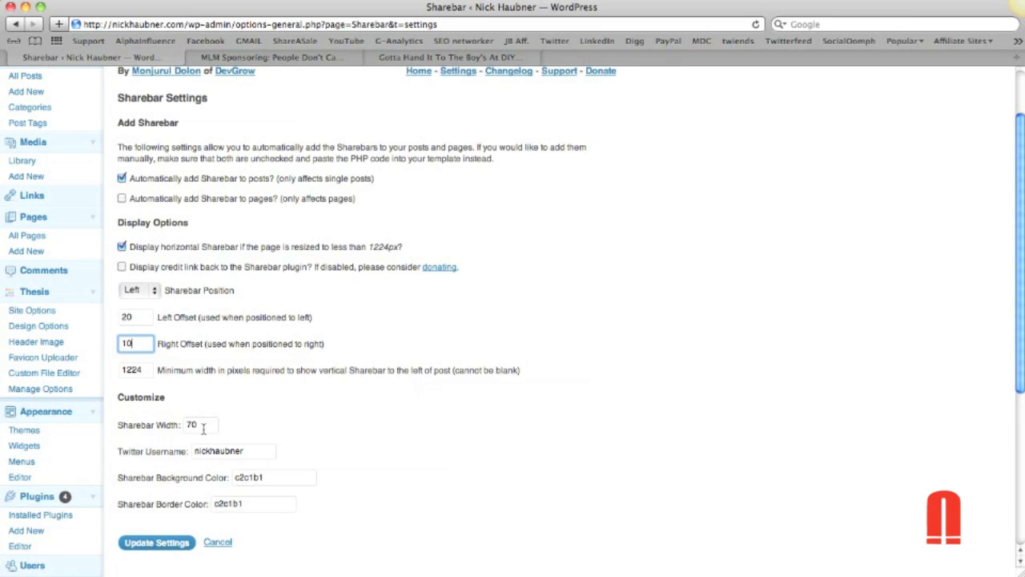
pyautogui.click(199, 425)
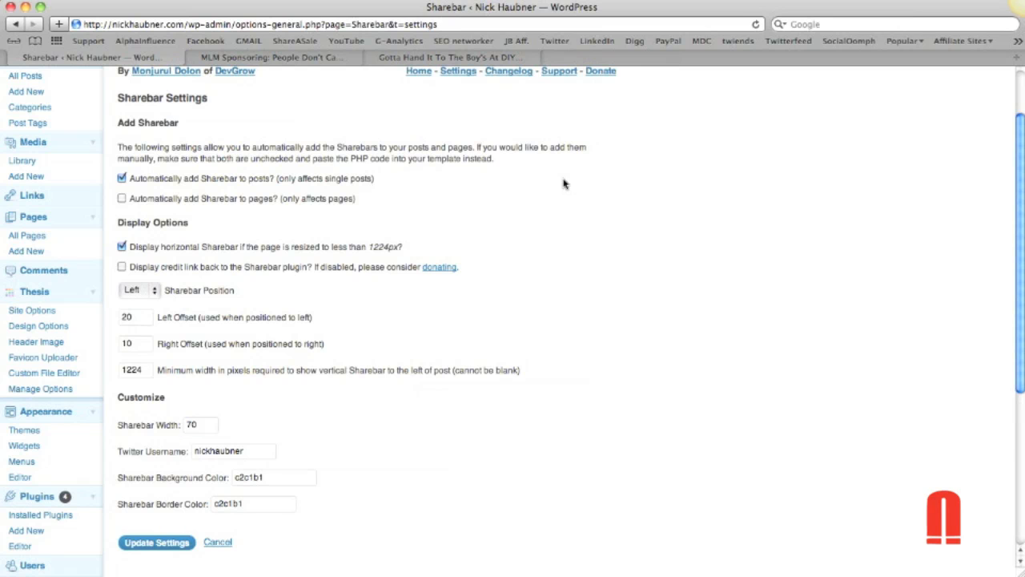
pyautogui.click(269, 58)
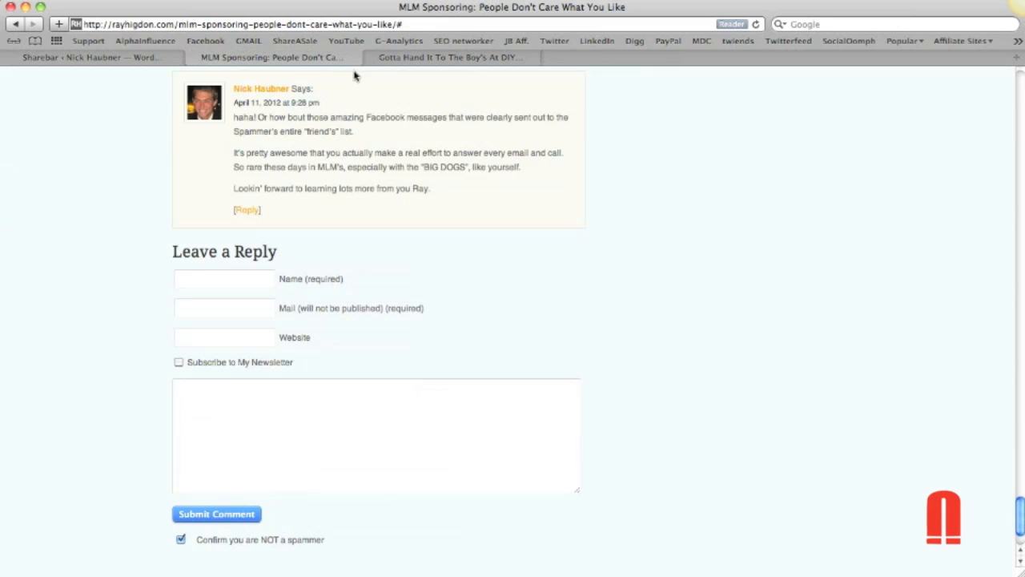
# Switch back to the DIY-Themes post showing its vertical share bar.
pyautogui.click(449, 58)
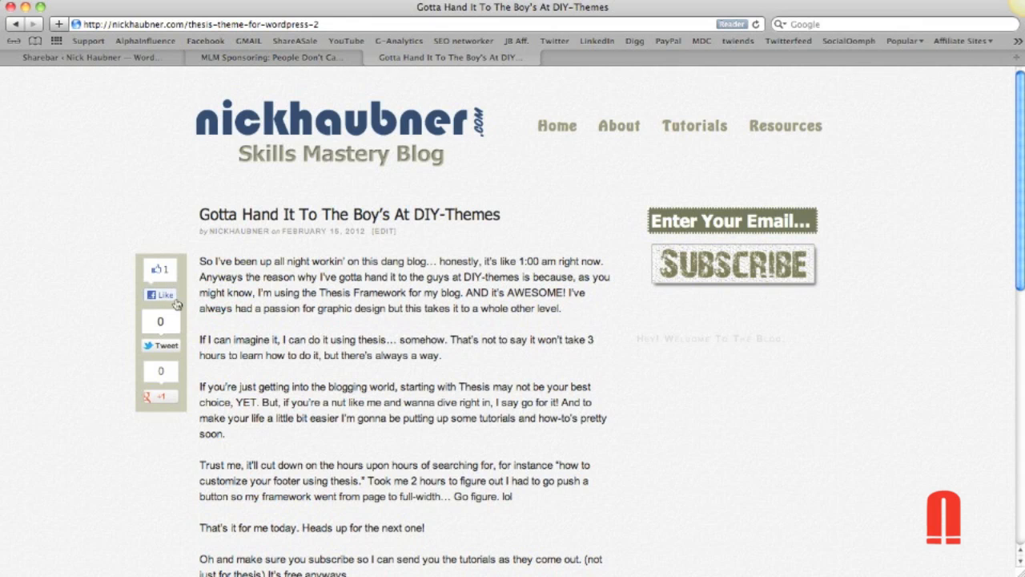
pyautogui.moveTo(173, 248)
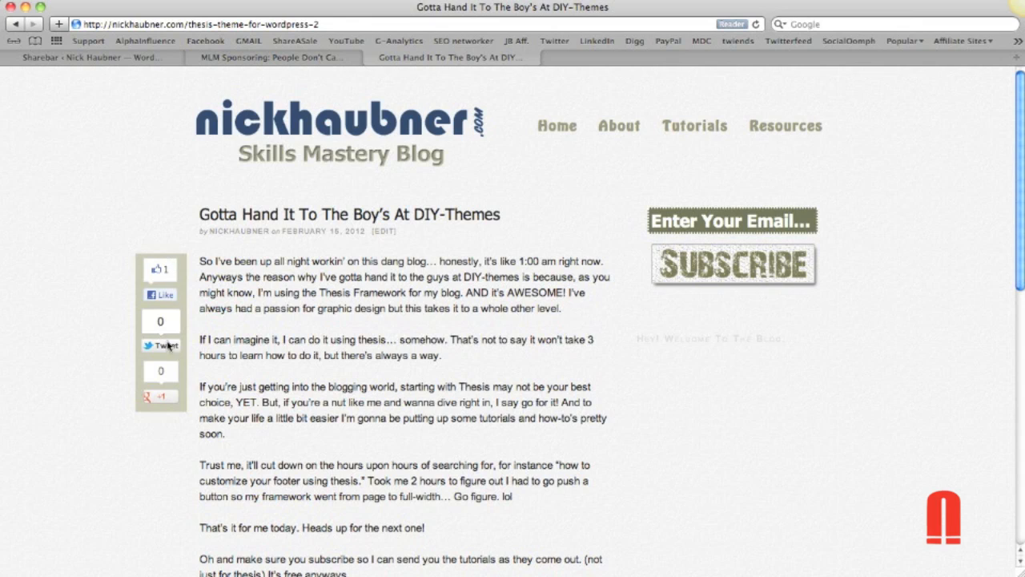
pyautogui.moveTo(264, 80)
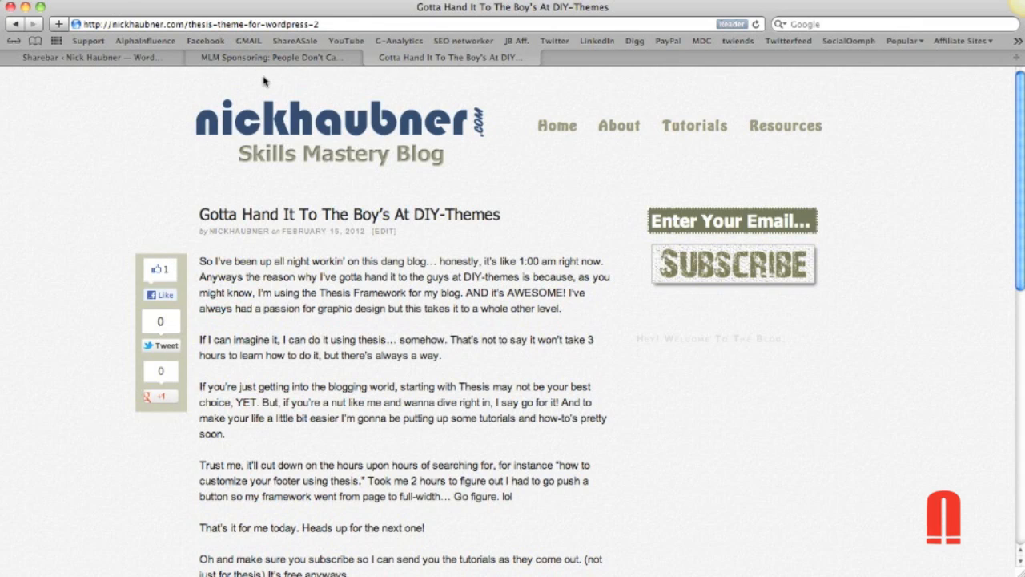